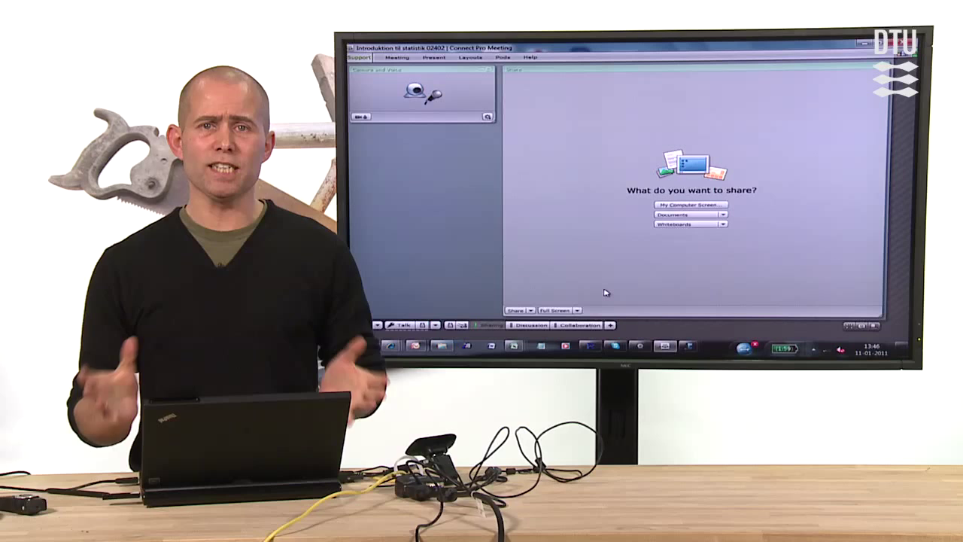
# - Start sharing My Computer Screen from the Share pod, keeping Desktop selected
pyautogui.click(689, 205)
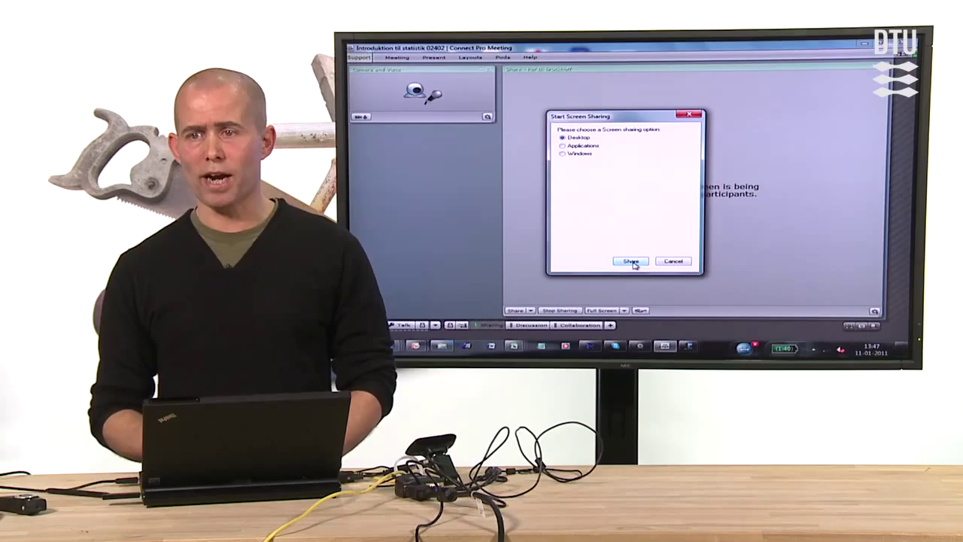
# - Confirm Share to broadcast the whole desktop to all participants
pyautogui.click(630, 262)
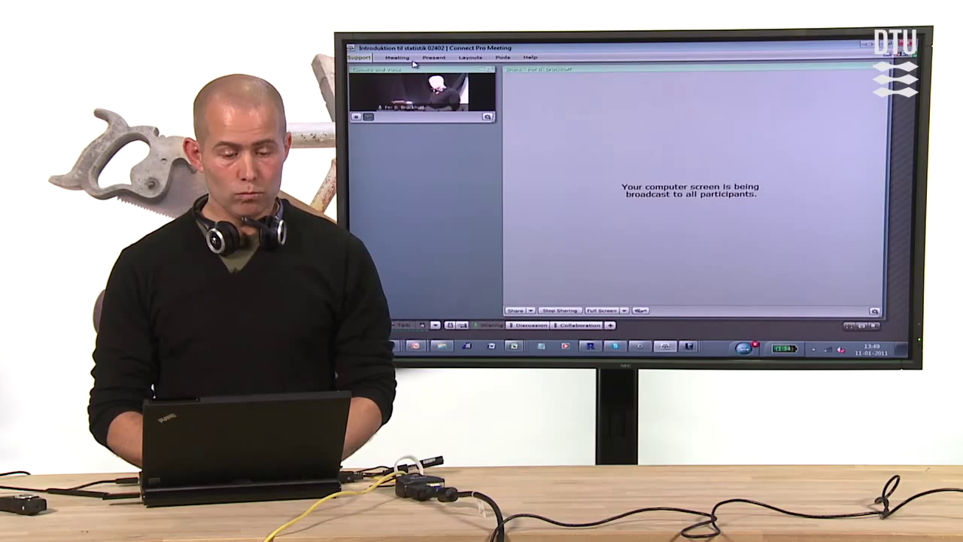
# - Start recording the meeting via Meeting > Record Meeting, naming it 'Adobe conne'
pyautogui.click(397, 57)
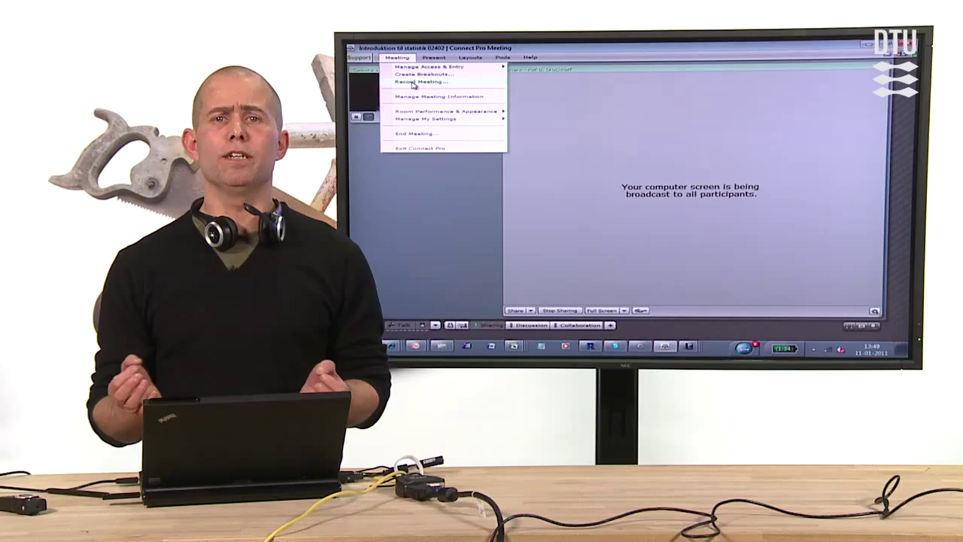
pyautogui.click(416, 81)
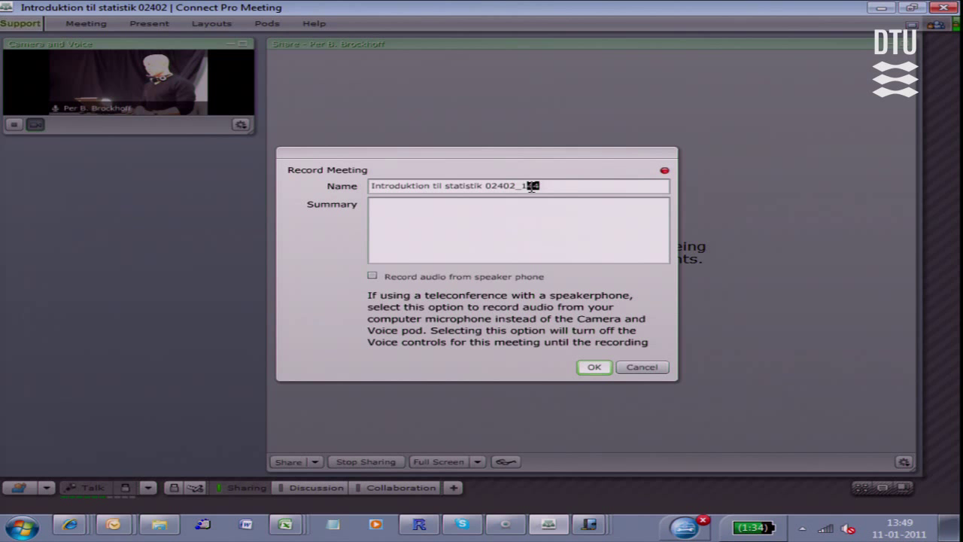
pyautogui.write('Adobe conne')
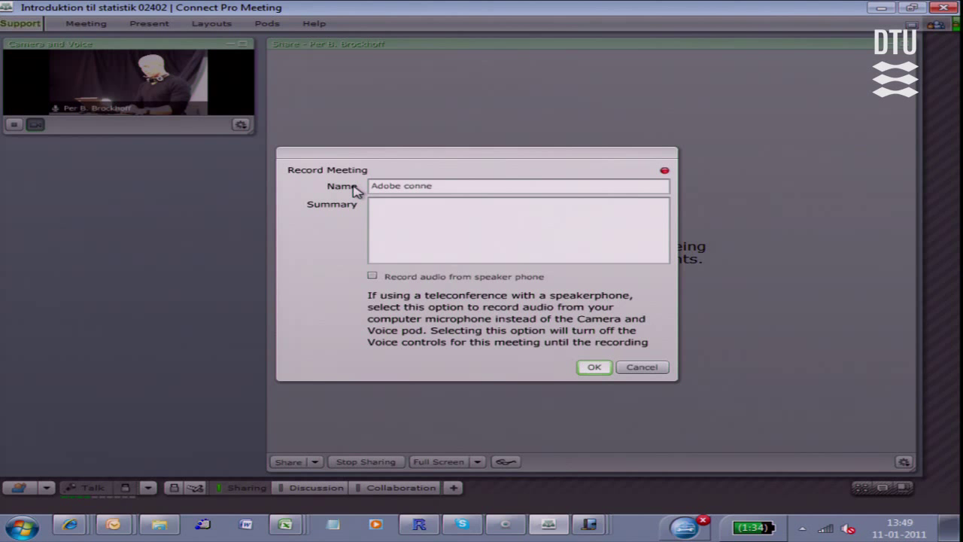
pyautogui.click(593, 368)
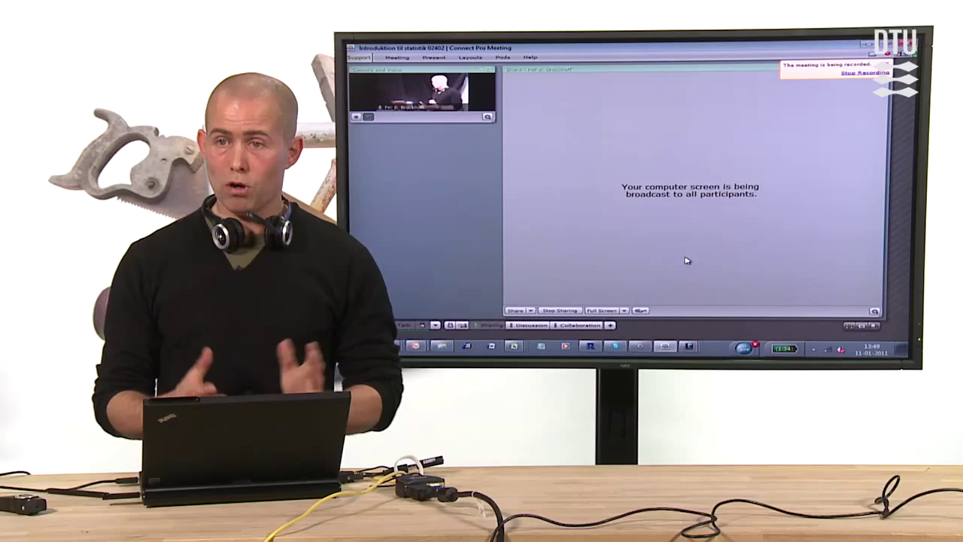
pyautogui.moveTo(723, 235)
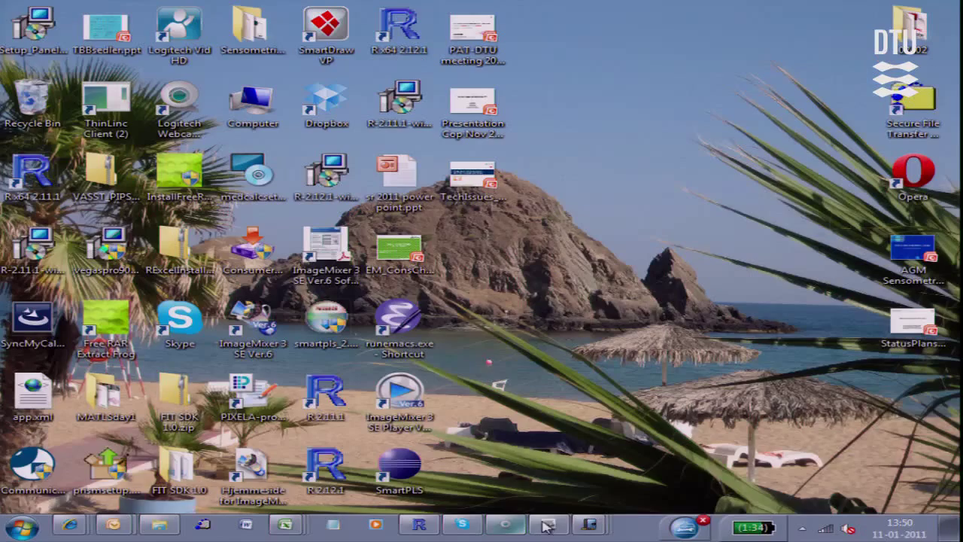
# - Open the uge11exprint.jnt note from the Windows Journal taskbar thumbnails
pyautogui.click(590, 524)
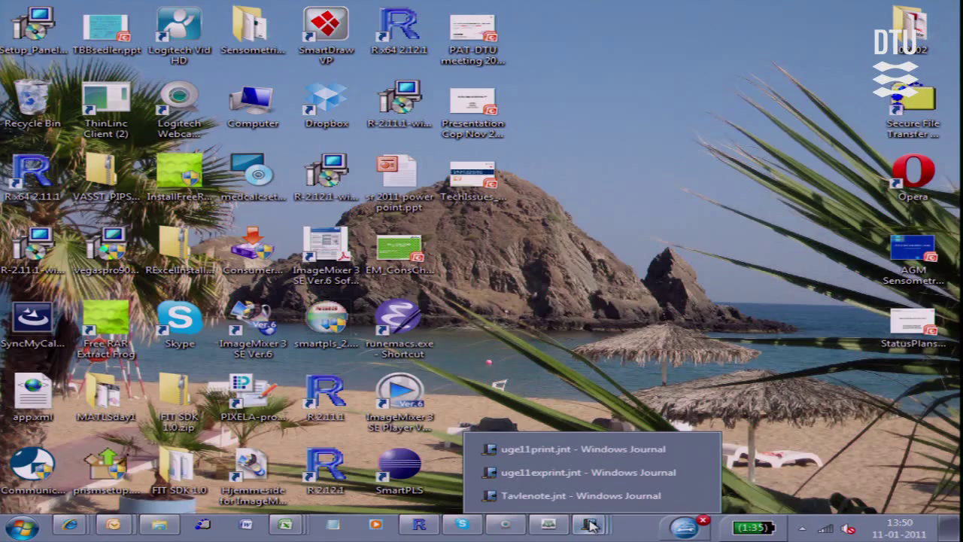
pyautogui.click(581, 449)
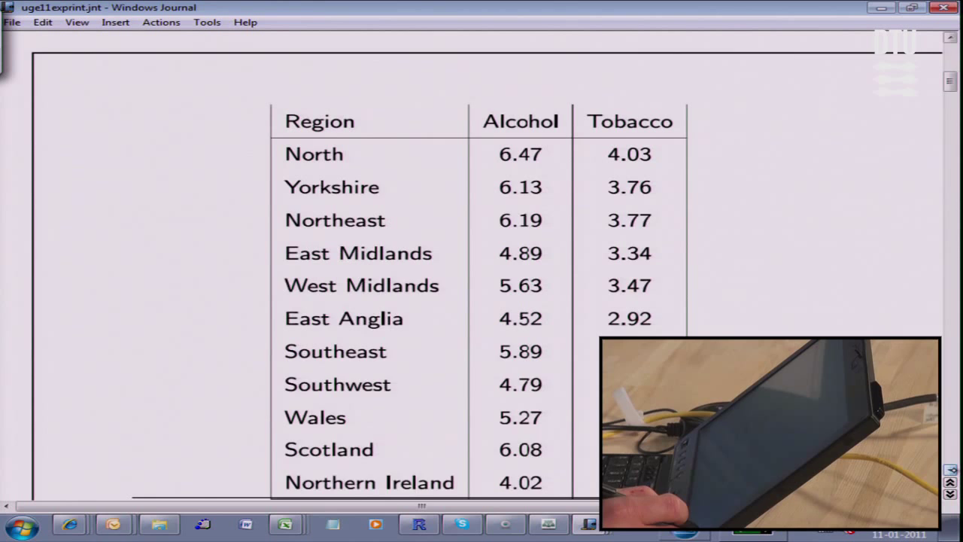
pyautogui.scroll(-3)
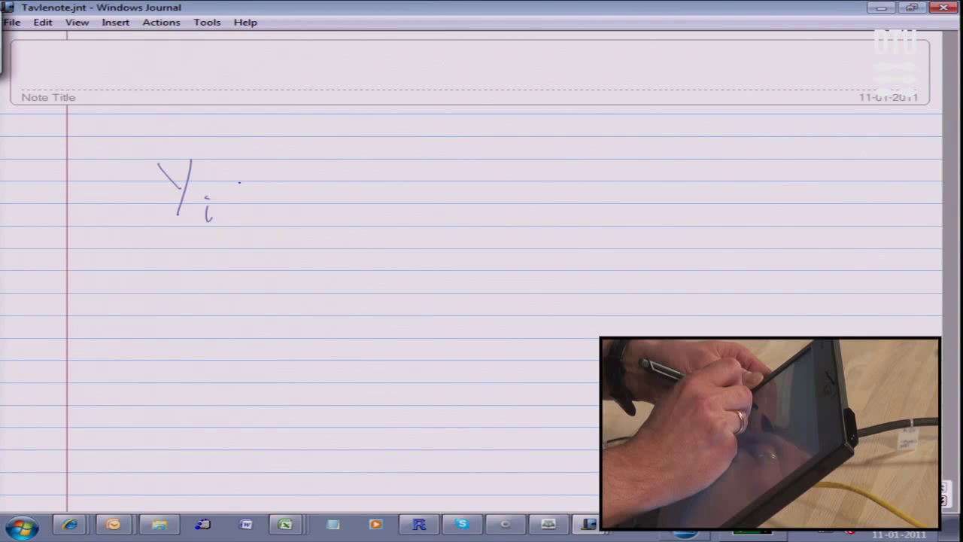
# - Handwrite the REGRESSION heading and the model Yi = α + βXi + εi on the note
pyautogui.moveTo(249, 193); pyautogui.dragTo(444, 195)
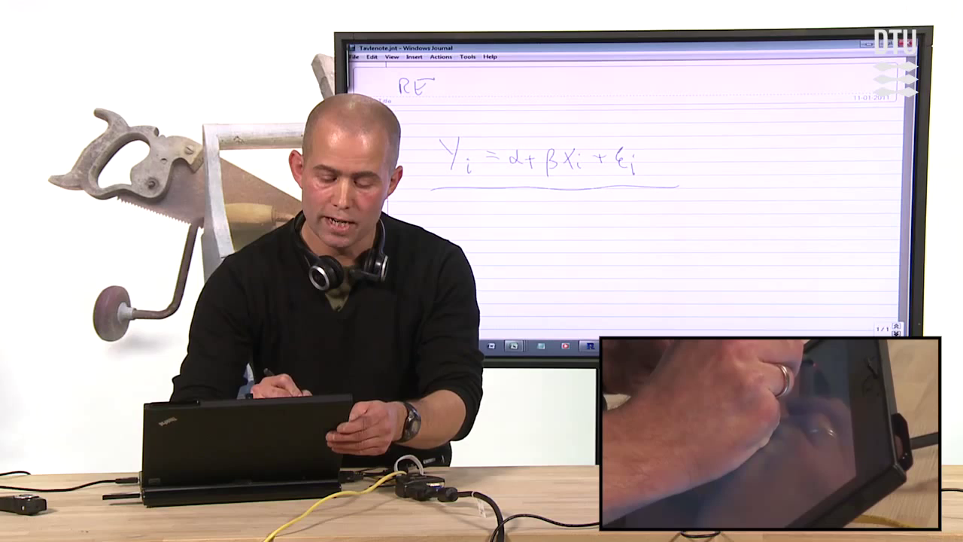
pyautogui.write('REGRESSION AM')
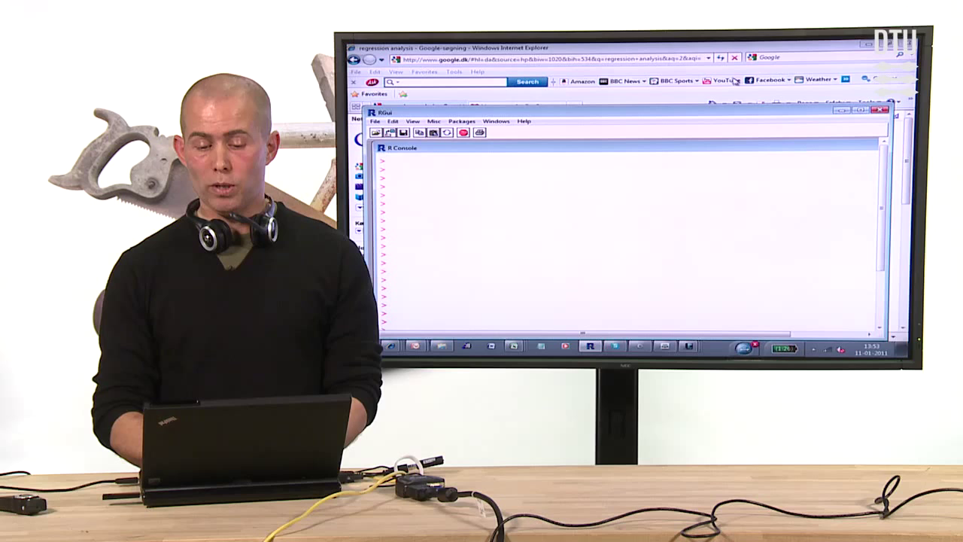
# - Run plot() and abline() in the R console to draw the scatter with fitted line
pyautogui.click(475, 57)
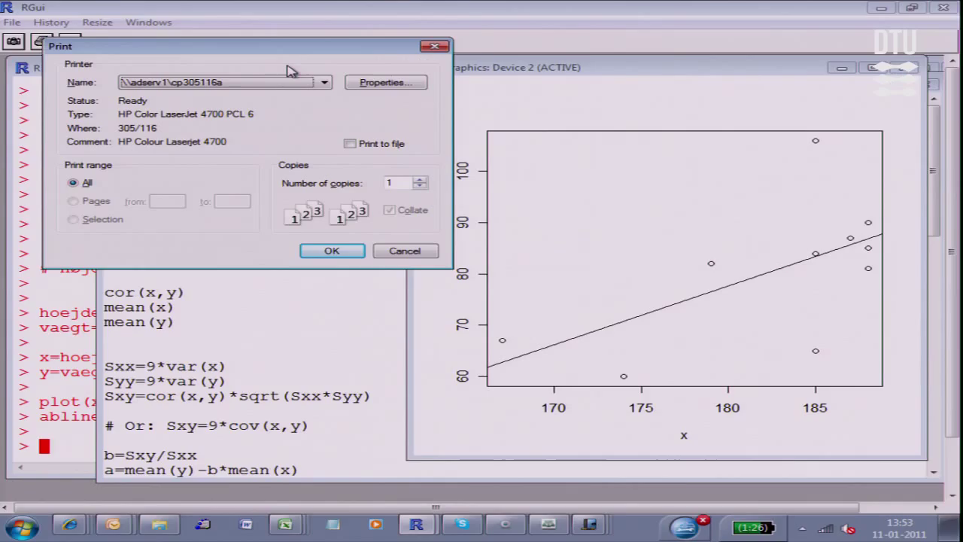
pyautogui.moveTo(299, 75)
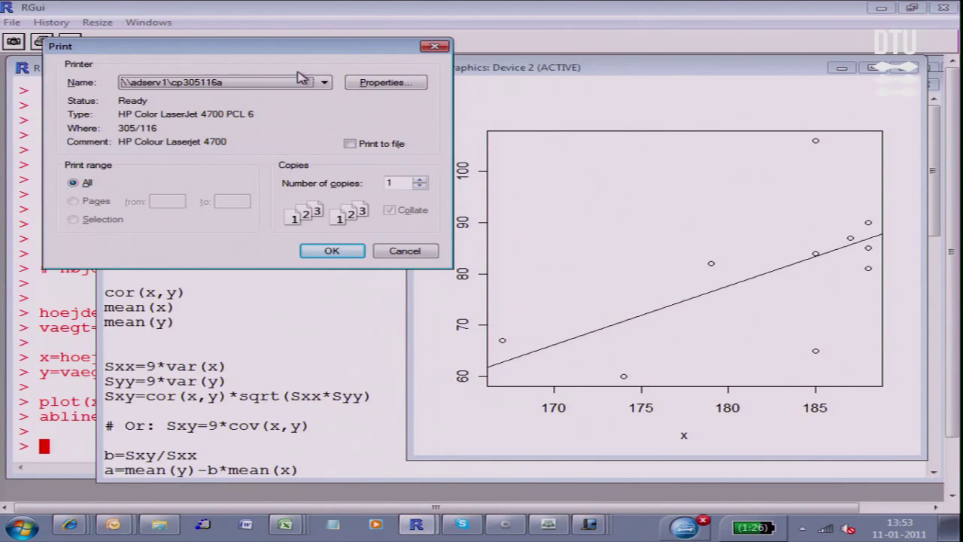
# - Print the plot to the Journal Note Writer printer, bringing up the Save As dialog
pyautogui.click(324, 81)
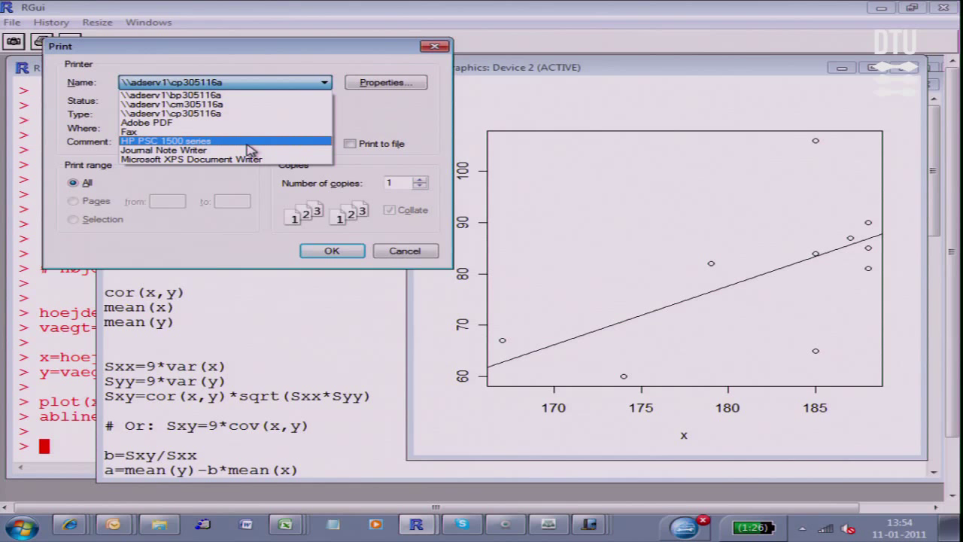
pyautogui.click(163, 151)
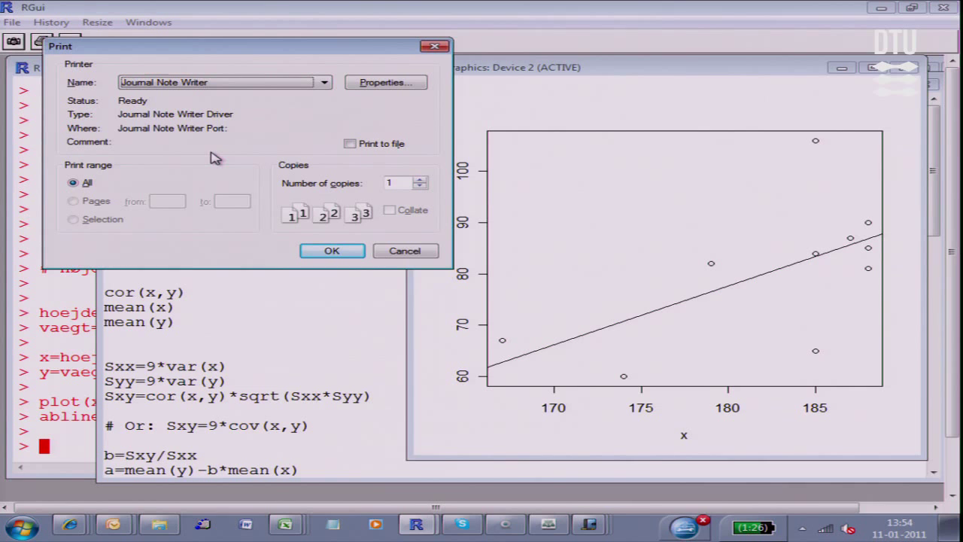
pyautogui.click(331, 250)
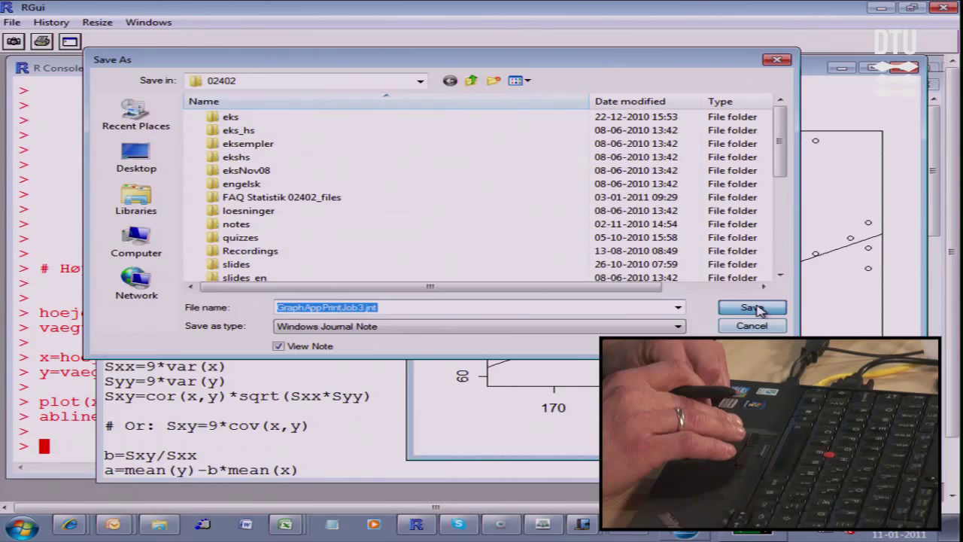
# - Save the printed plot as a Journal note with View Note checked so it opens
pyautogui.click(751, 307)
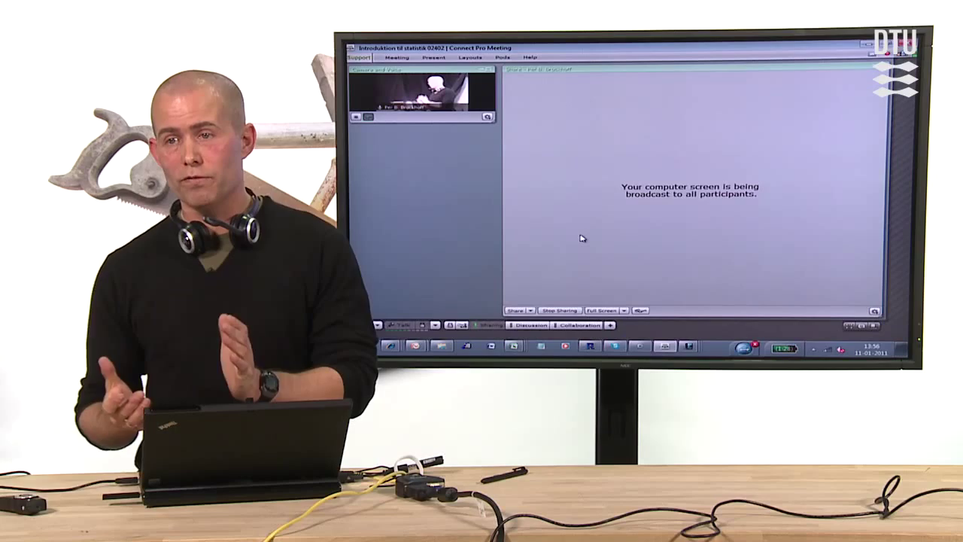
# - Switch back to the Adobe Connect meeting window from the taskbar
pyautogui.click(268, 24)
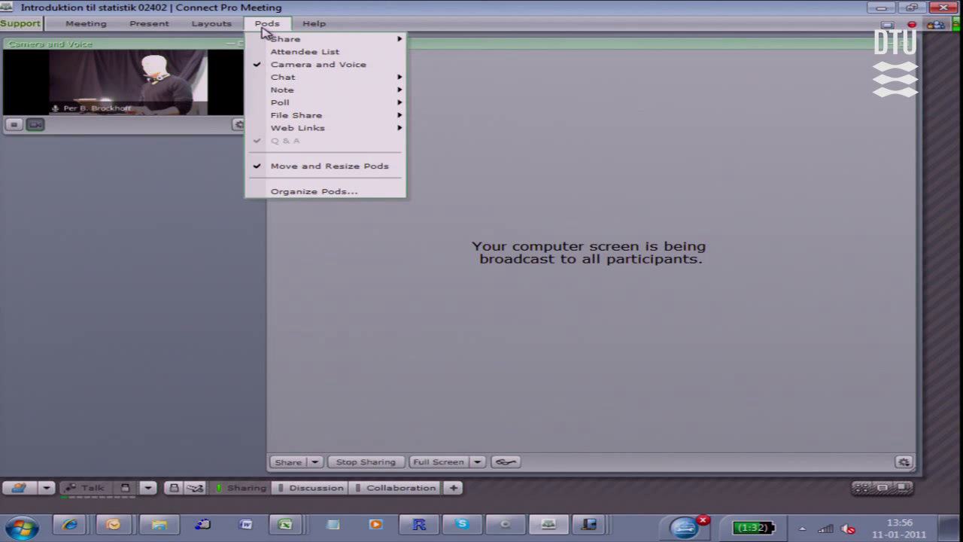
pyautogui.moveTo(283, 77)
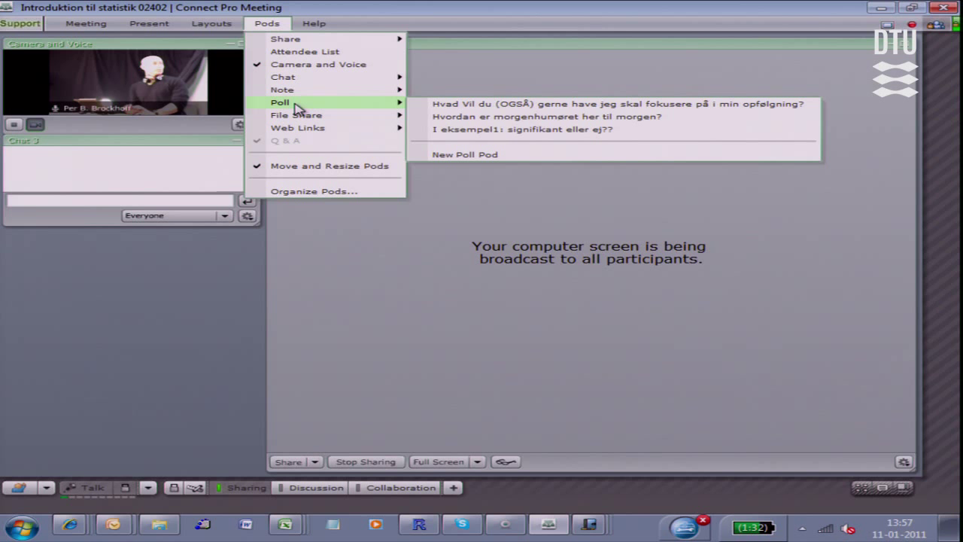
pyautogui.moveTo(545, 117)
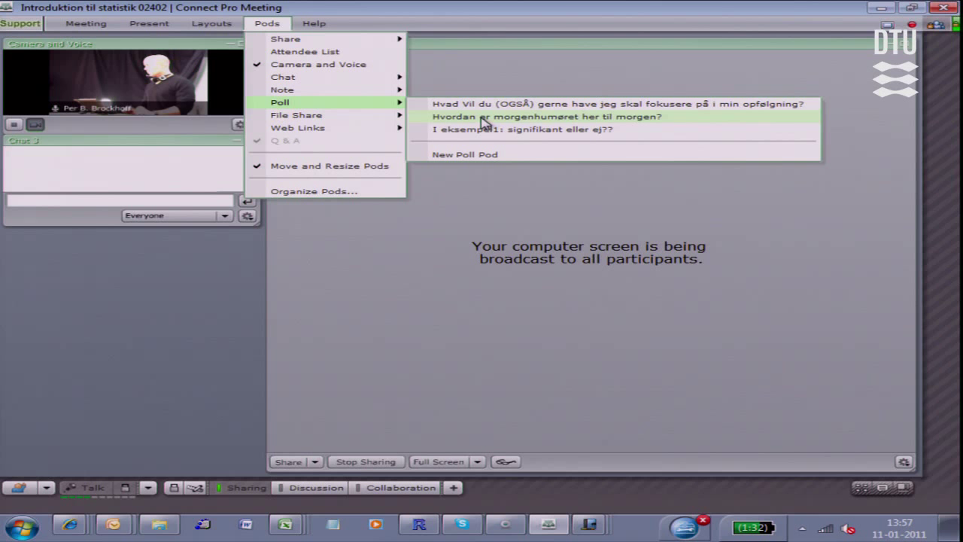
# - Add the saved follow-up poll pod to the meeting layout
pyautogui.click(617, 103)
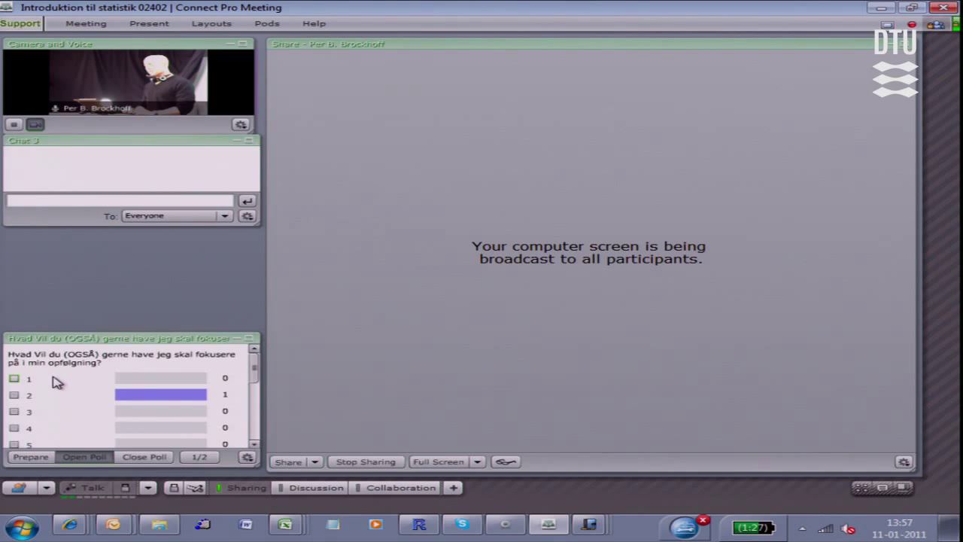